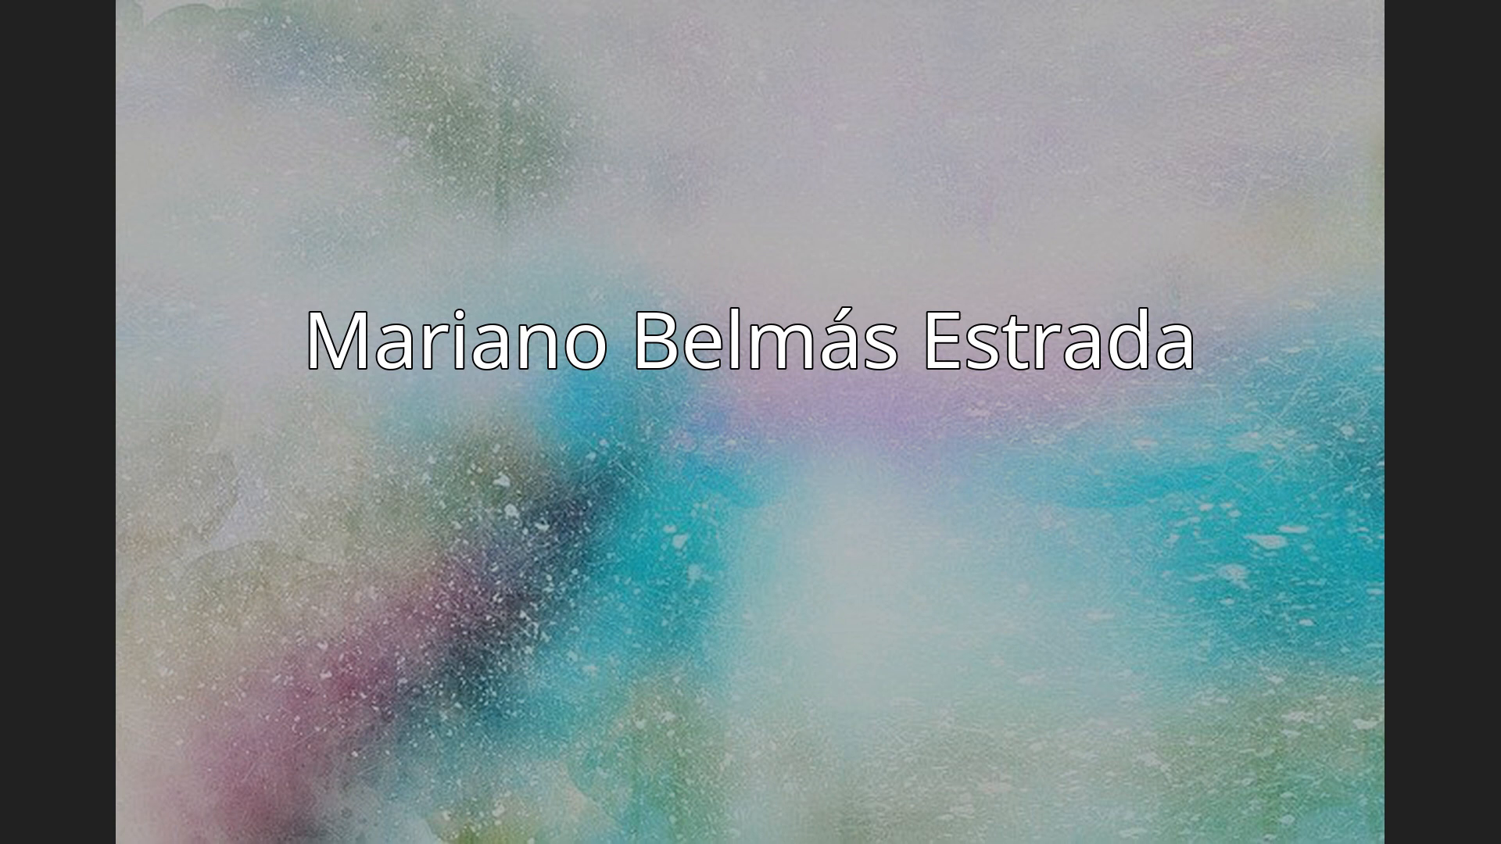
pyautogui.press('Right')
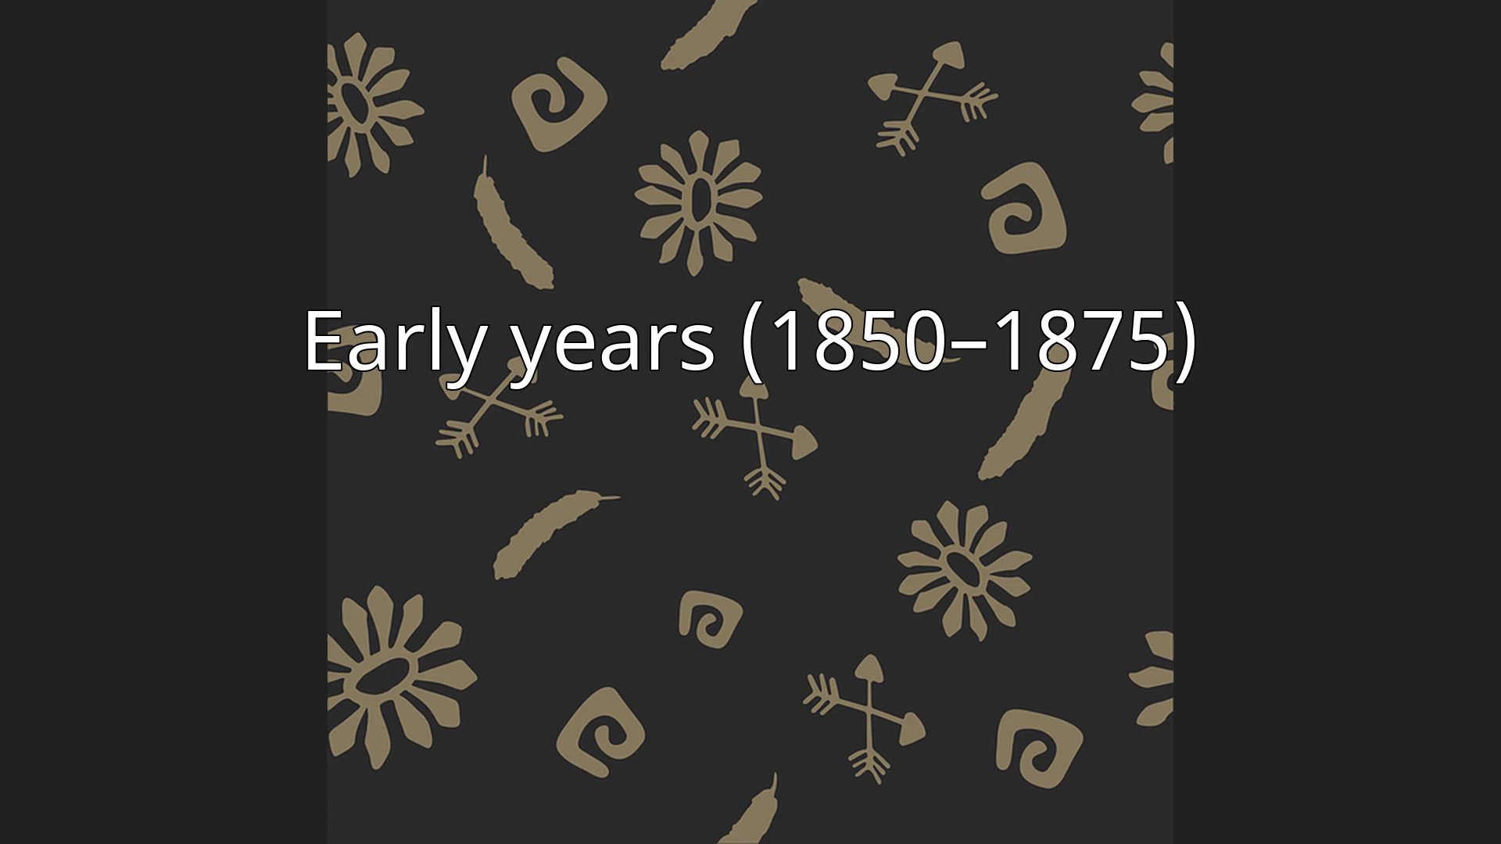